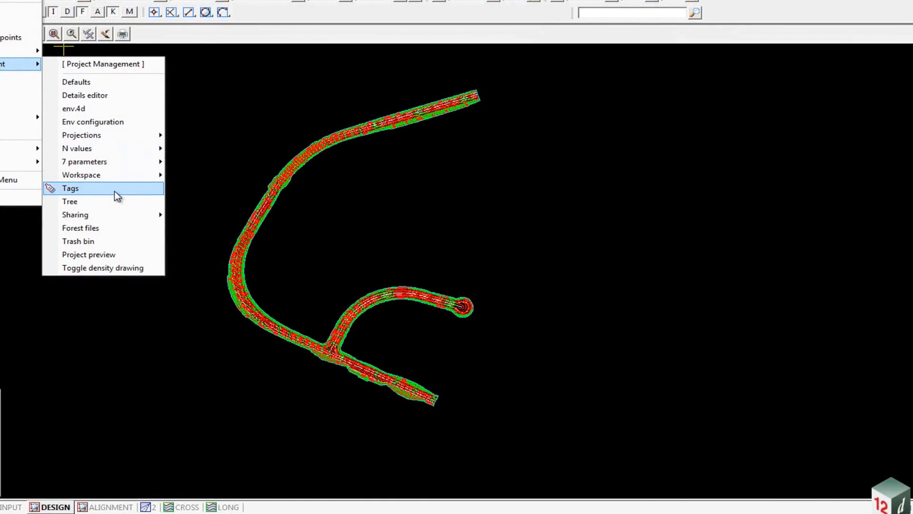
Bring up the Tag Tree from the Project Management Tags option
{"action": "left_click", "coordinate": [69, 188]}
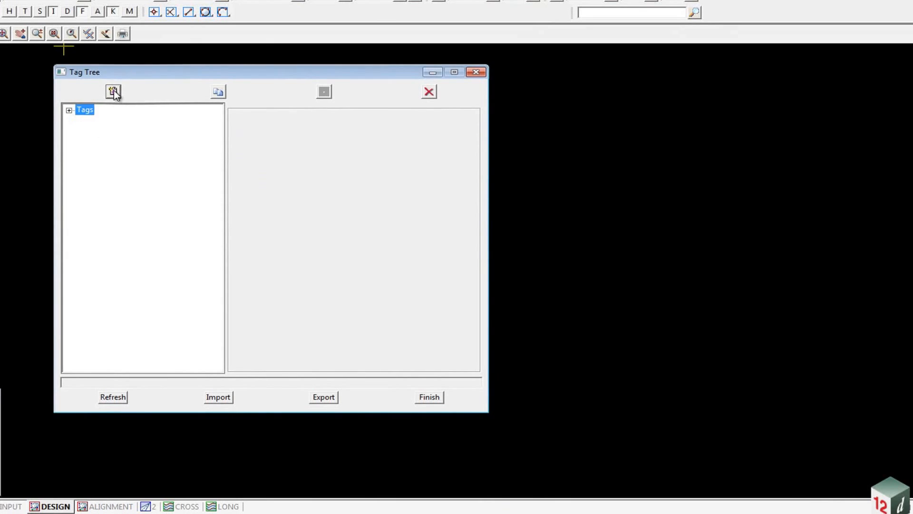
Create a new tag named DESIGN DATA and update its details
{"action": "left_click", "coordinate": [113, 91]}
{"action": "type", "text": "D"}
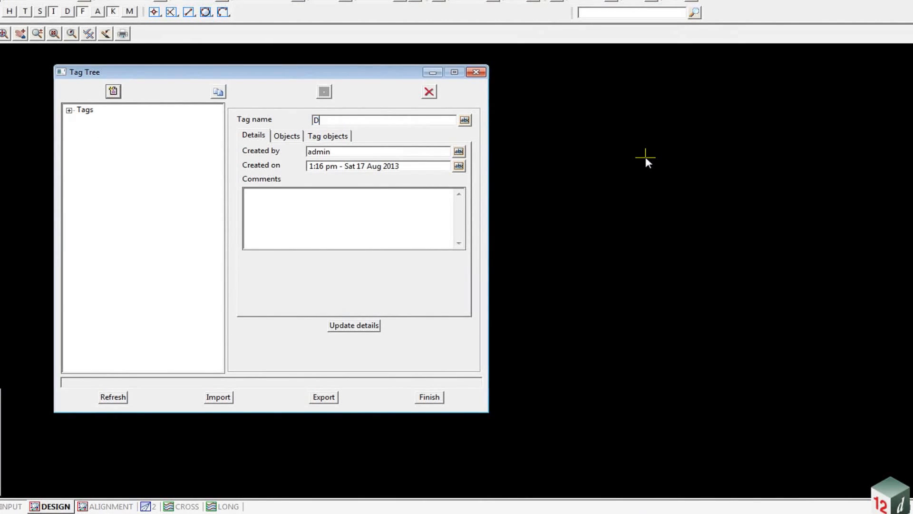
{"action": "type", "text": "ESIGN DAT"}
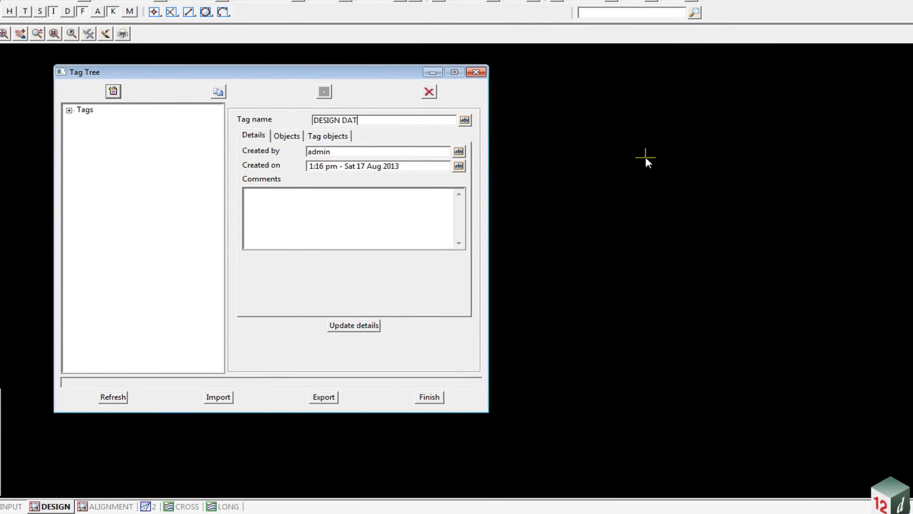
{"action": "type", "text": "A"}
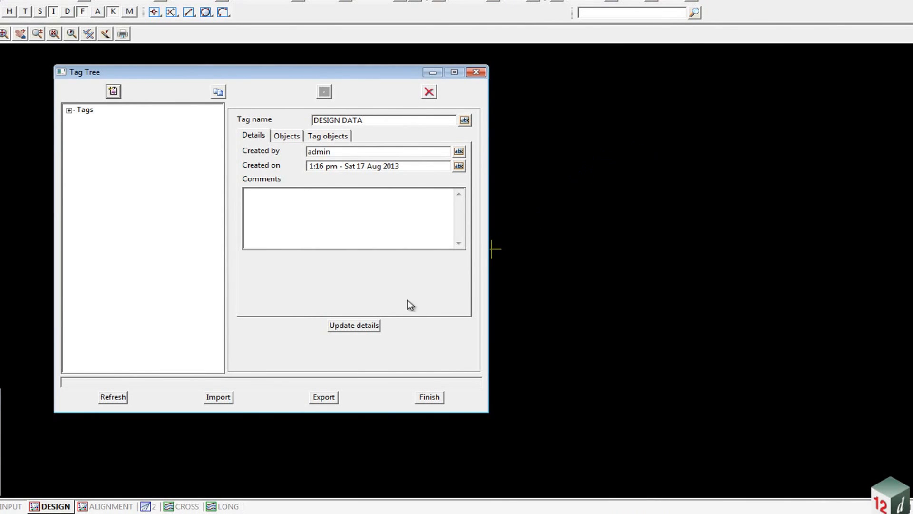
{"action": "left_click", "coordinate": [352, 325]}
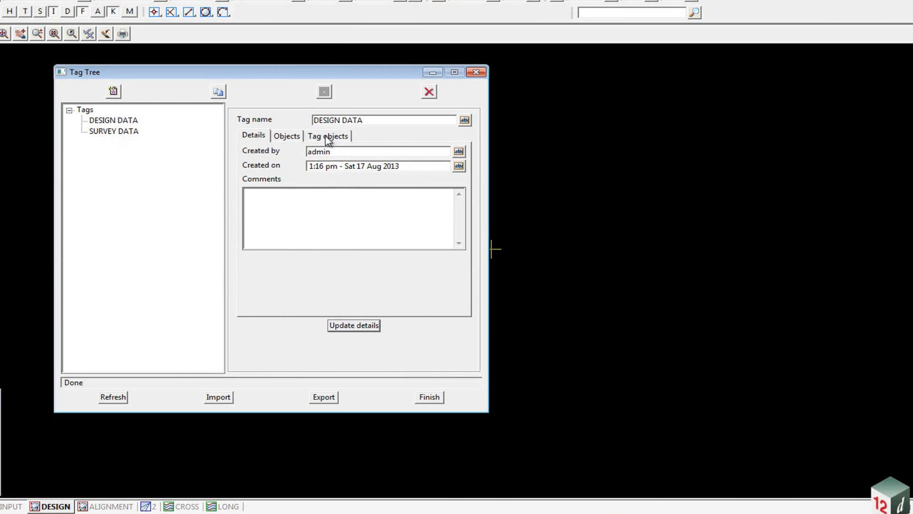
Tag all strings and models in view DESIGN with DESIGN DATA
{"action": "left_click", "coordinate": [329, 136]}
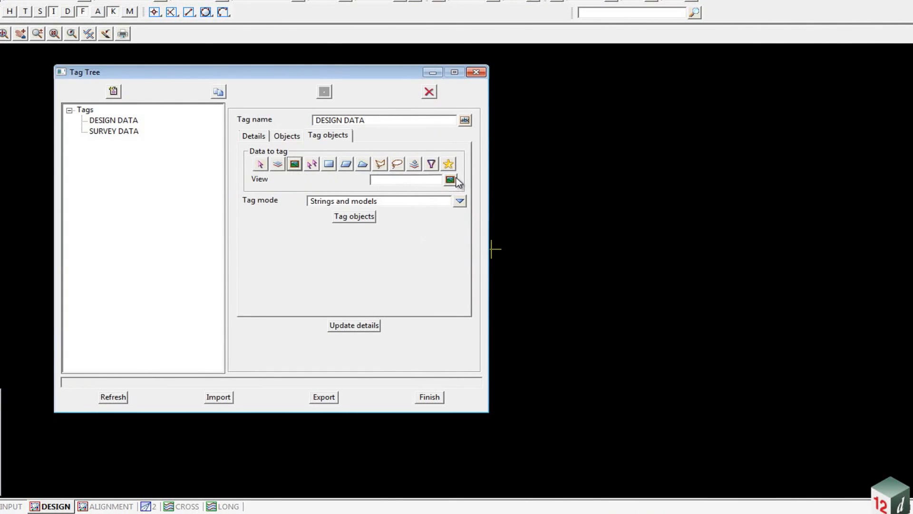
{"action": "left_click", "coordinate": [450, 179]}
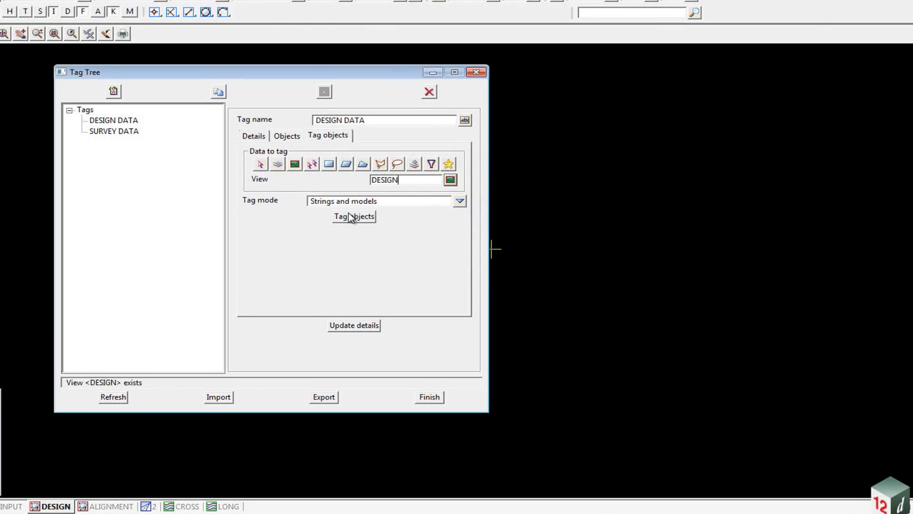
{"action": "left_click", "coordinate": [352, 216]}
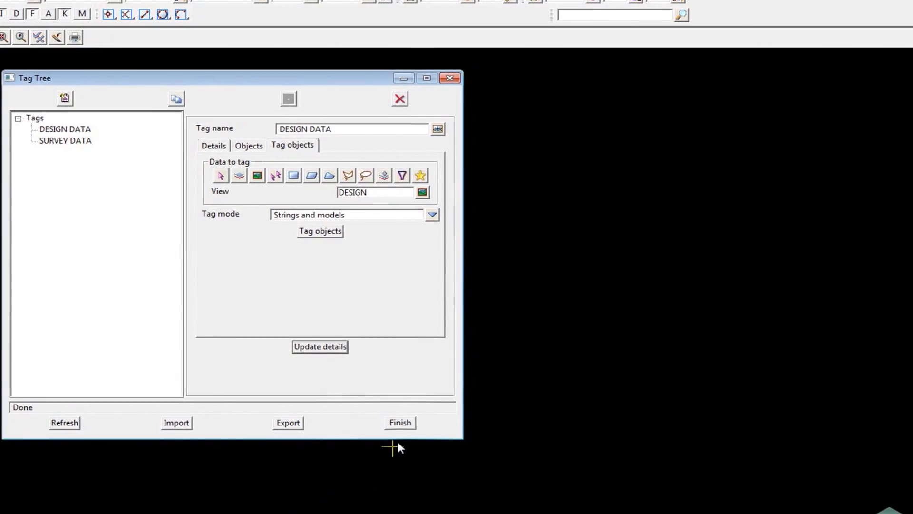
Finish the Tag Tree and remove the tagged models from the DESIGN view, emptying it
{"action": "left_click", "coordinate": [399, 422]}
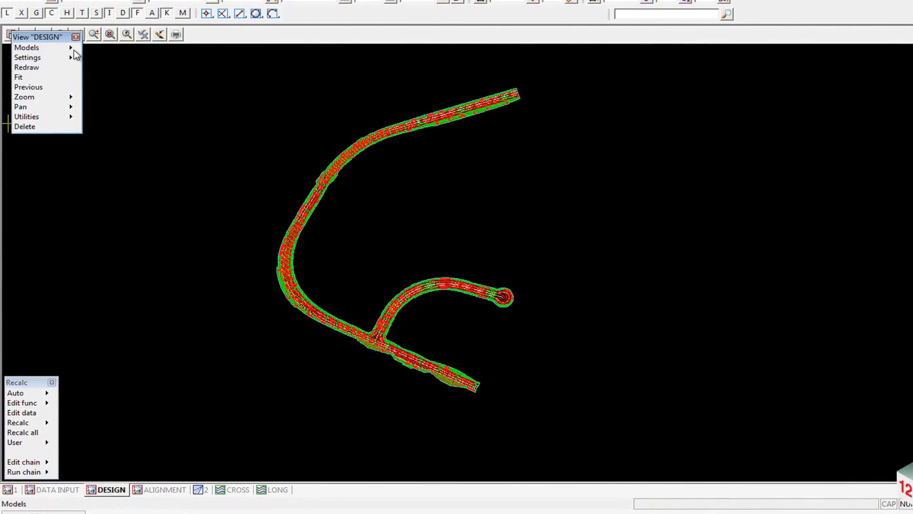
{"action": "left_click", "coordinate": [27, 48]}
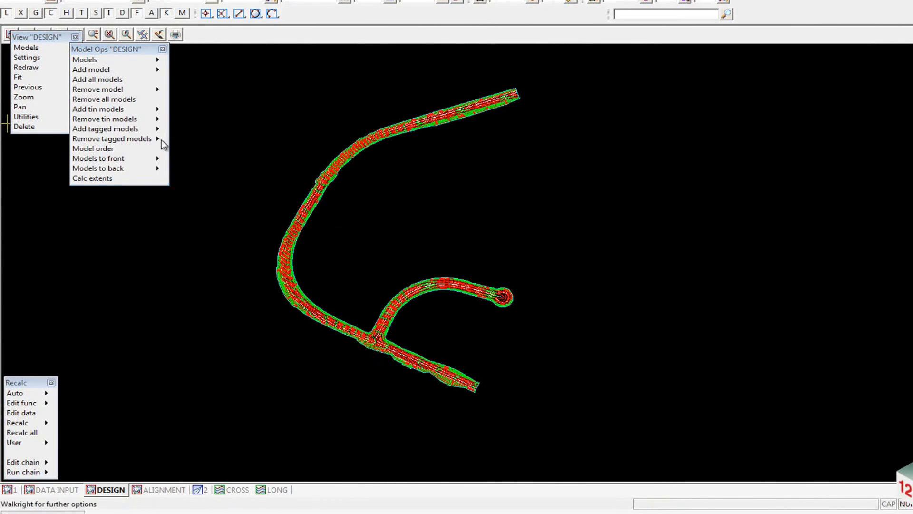
{"action": "left_click", "coordinate": [112, 139]}
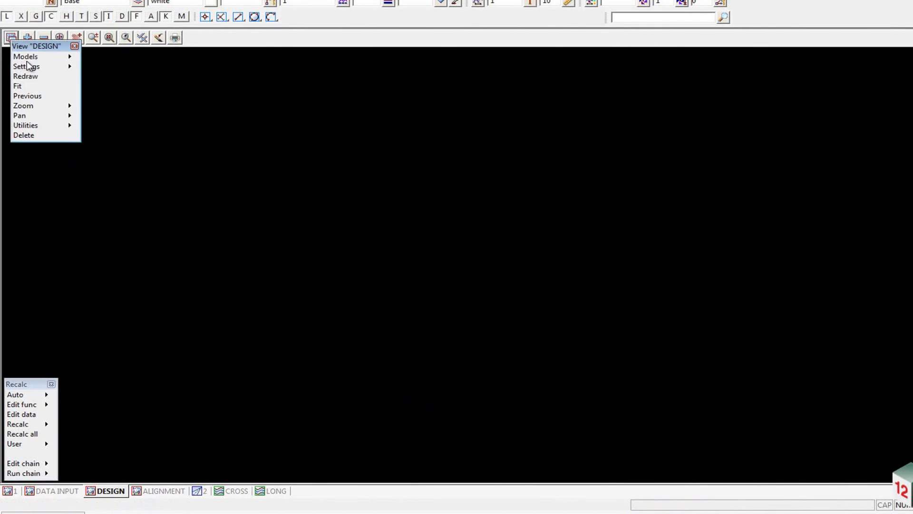
{"action": "left_click", "coordinate": [25, 56]}
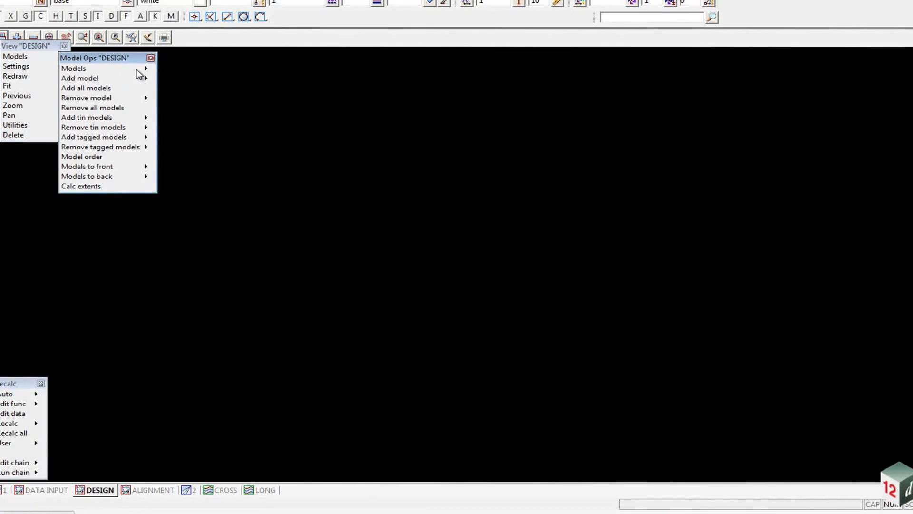